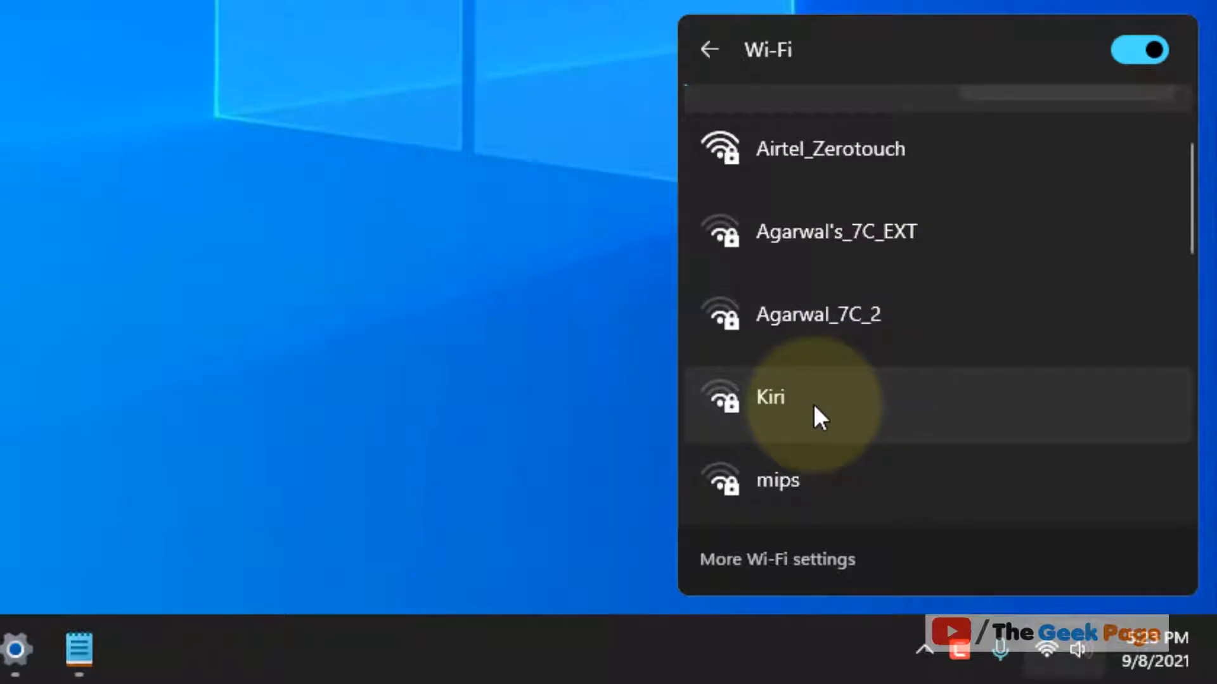
mouse_move(787, 441)
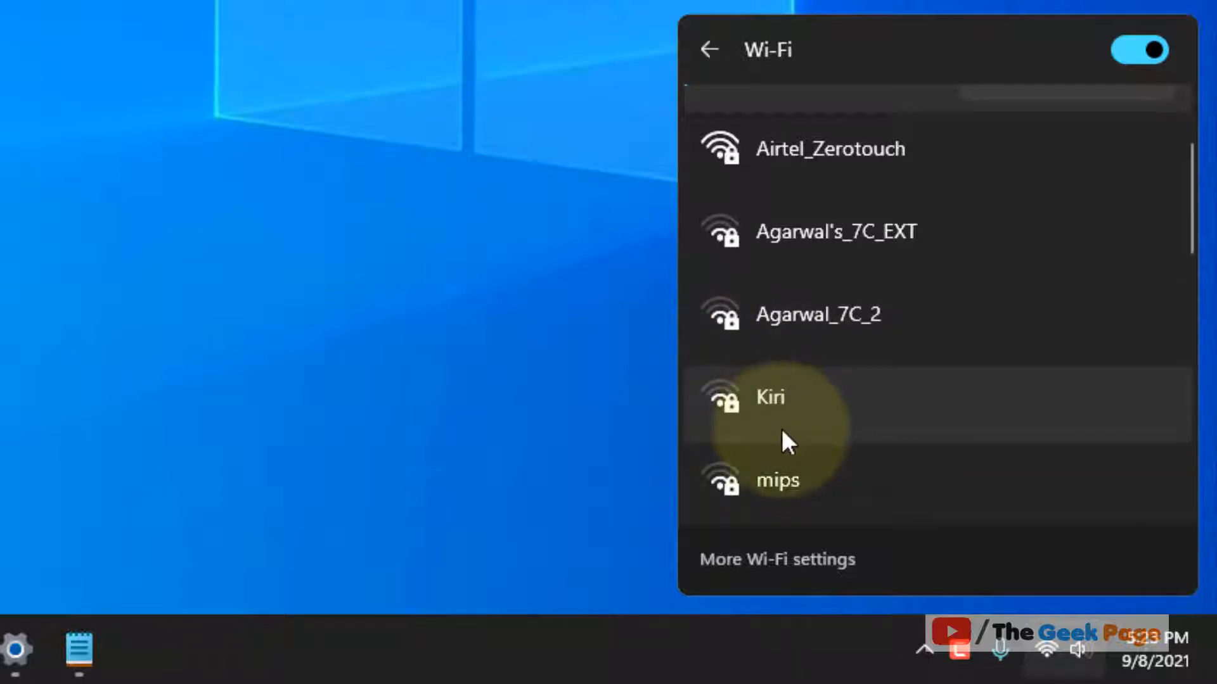
mouse_move(784, 420)
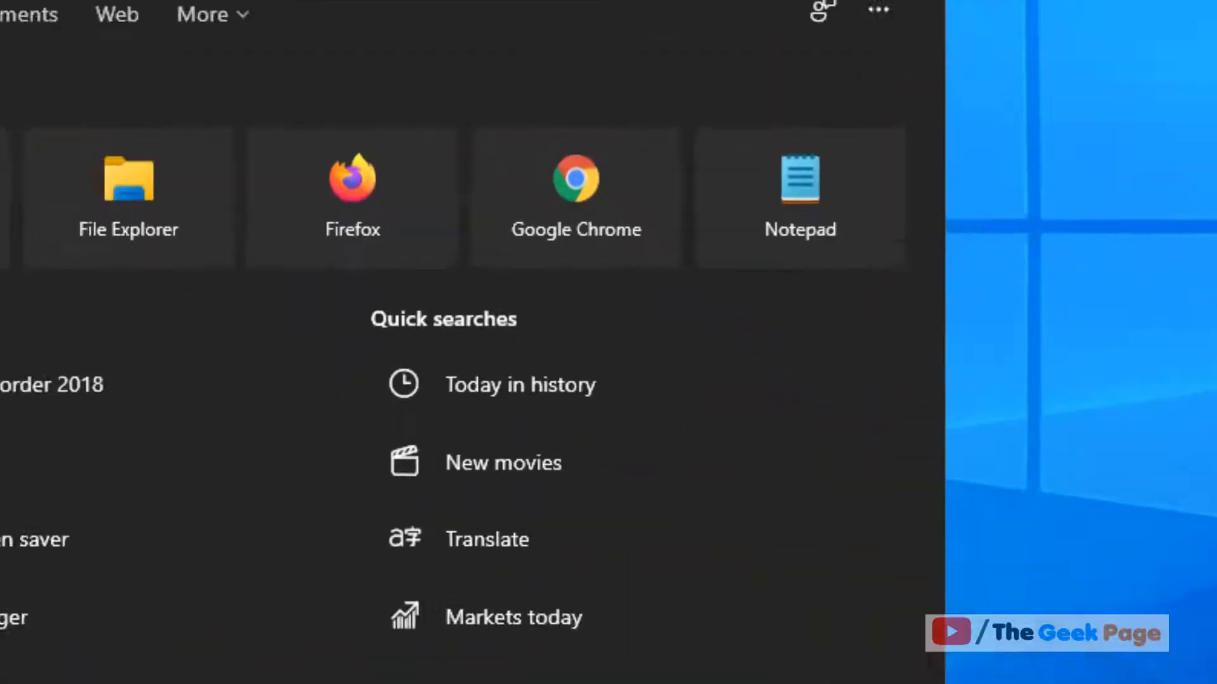
- Find Command Prompt via Start search and run it as administrator
type("command prompt")
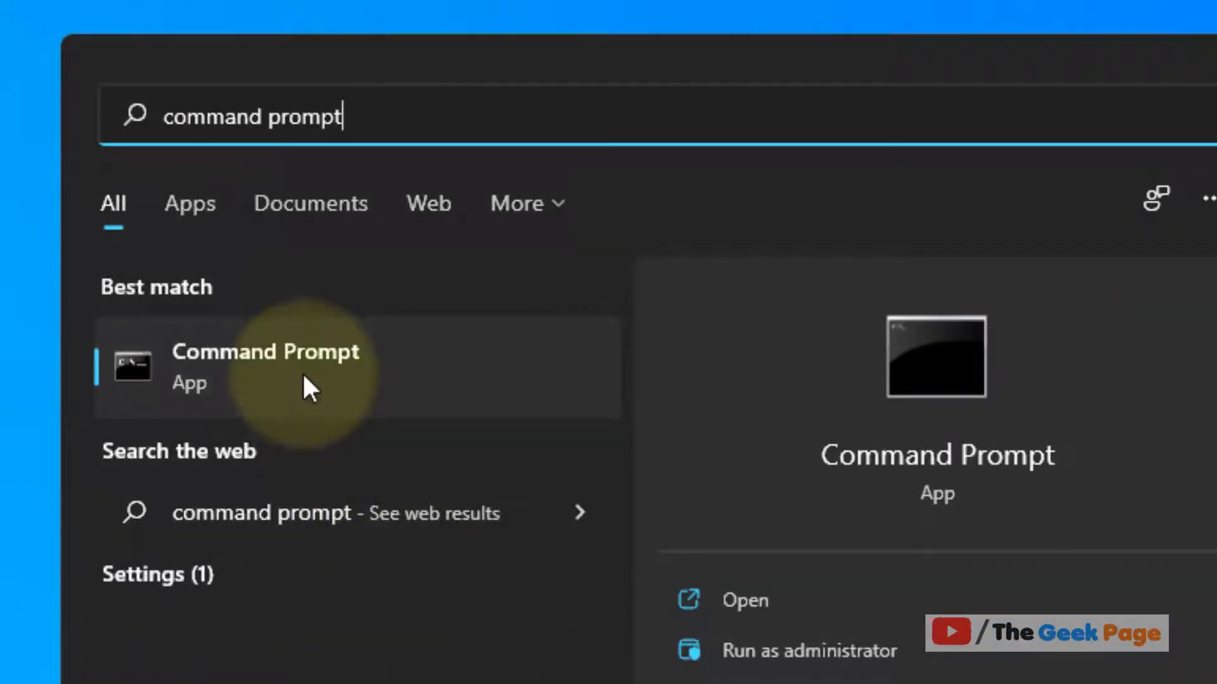
right_click(263, 365)
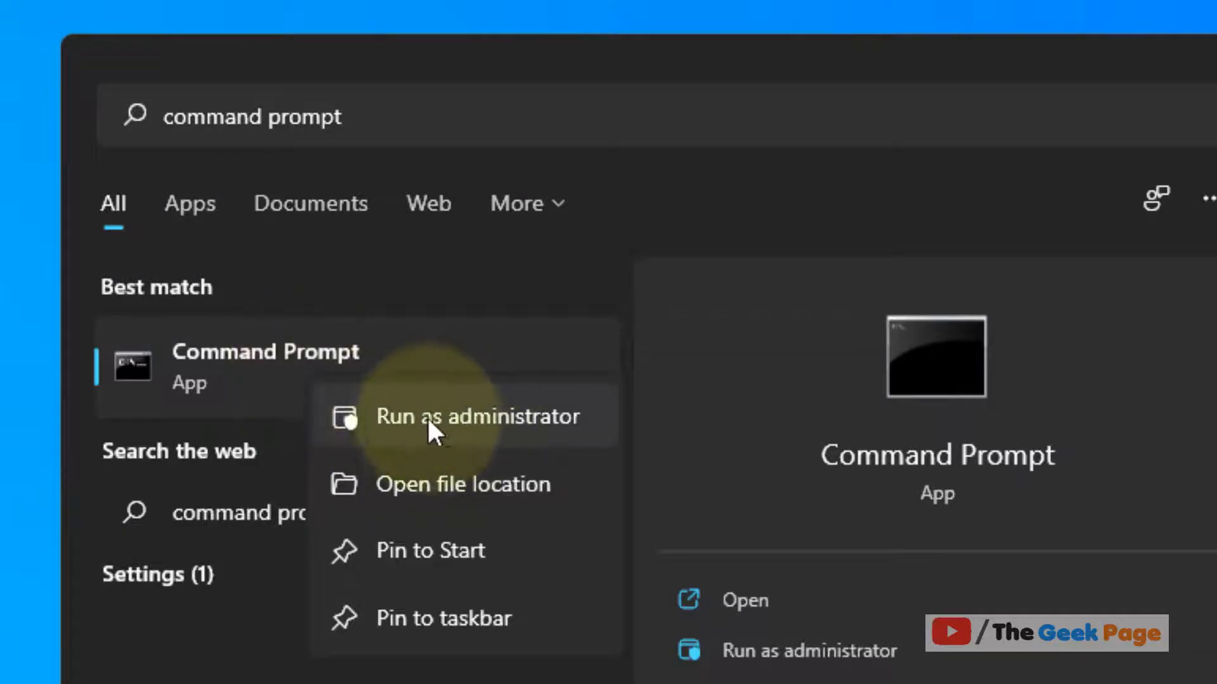
left_click(477, 416)
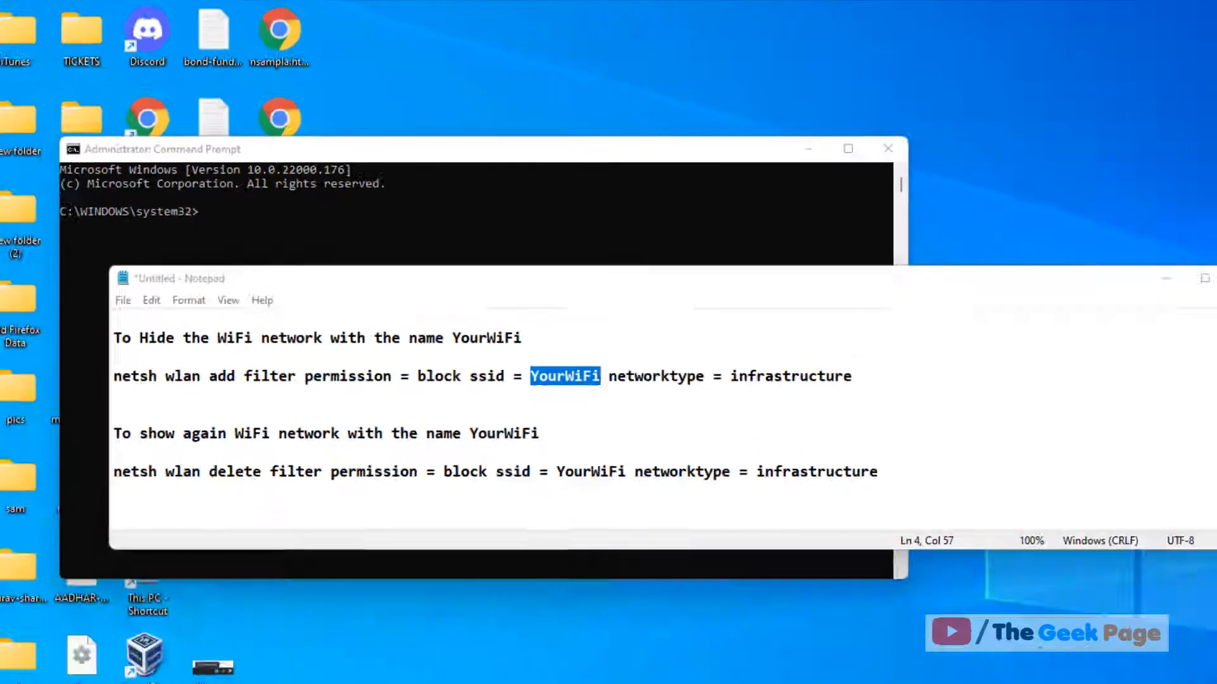
- Show the nearby Wi-Fi networks from the taskbar and scroll to the mips network
left_click(1045, 647)
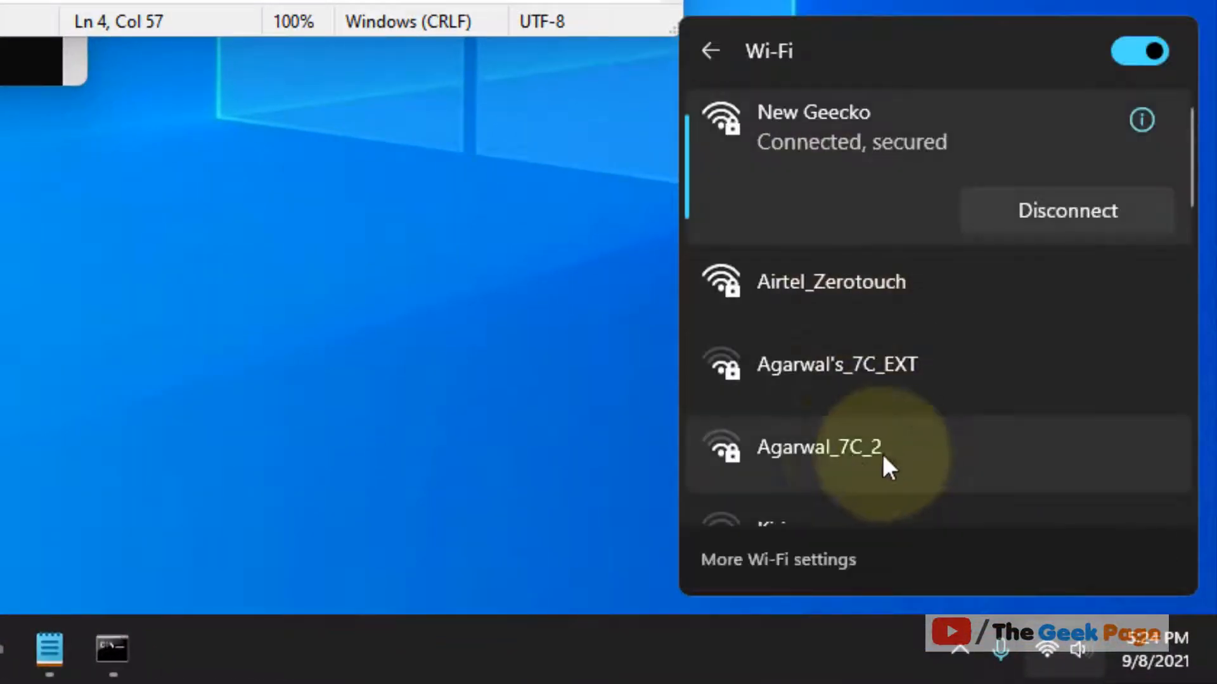
scroll("down", 3)
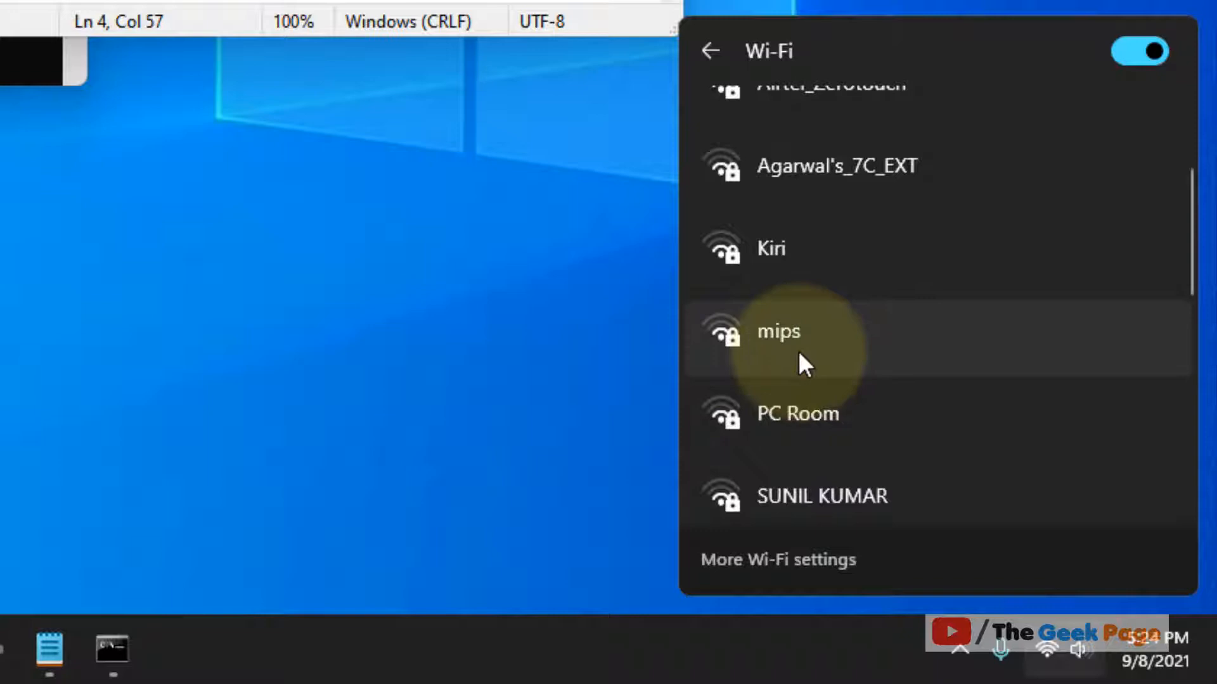
mouse_move(780, 353)
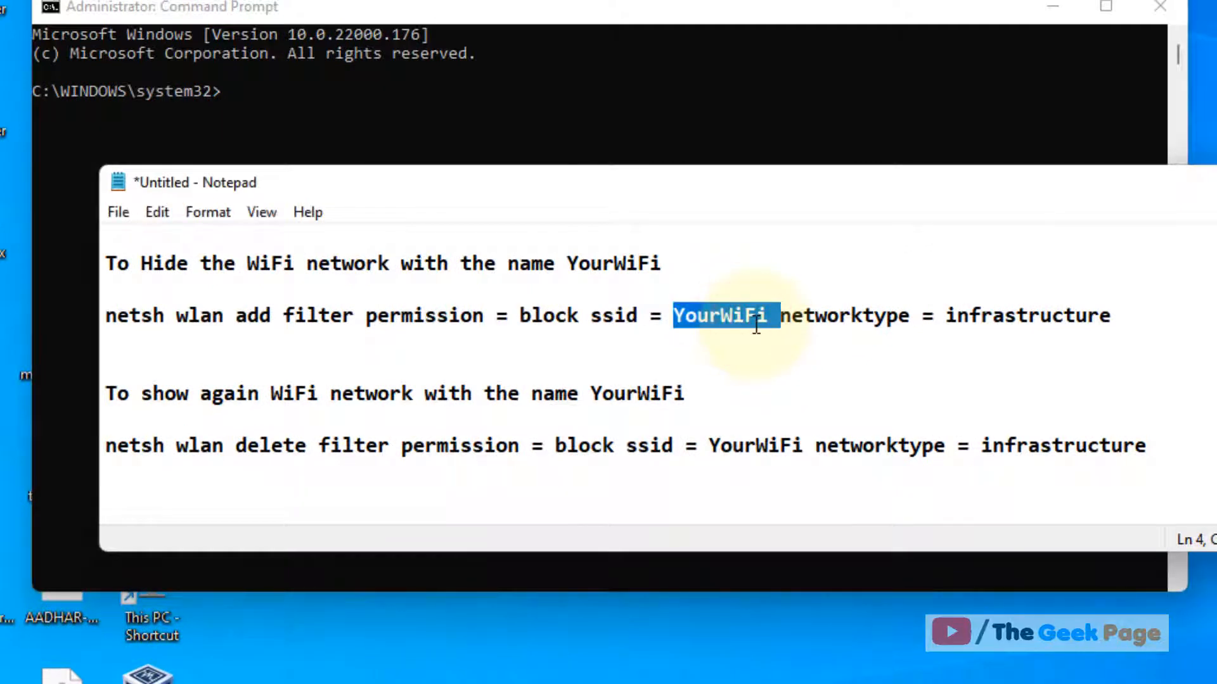
- Put mips in place of YourWiFi in the netsh add filter line
type("mips")
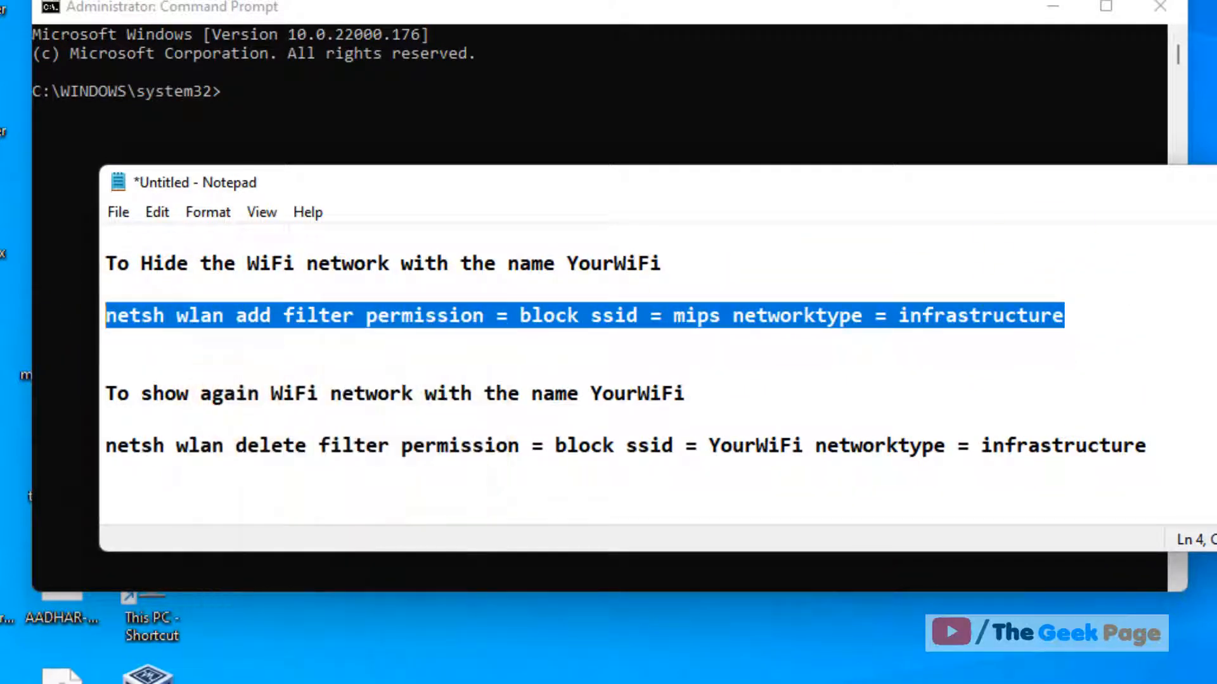
left_click(524, 140)
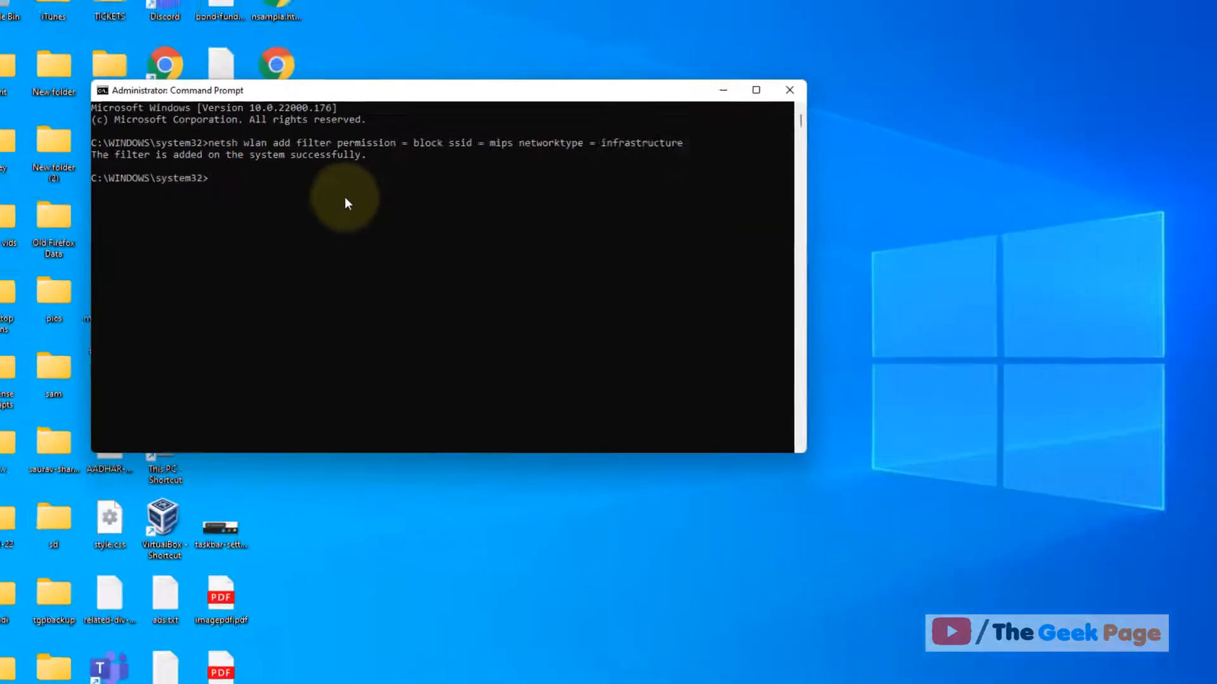
- Check the Wi-Fi network list to confirm mips is no longer shown
left_click(1047, 650)
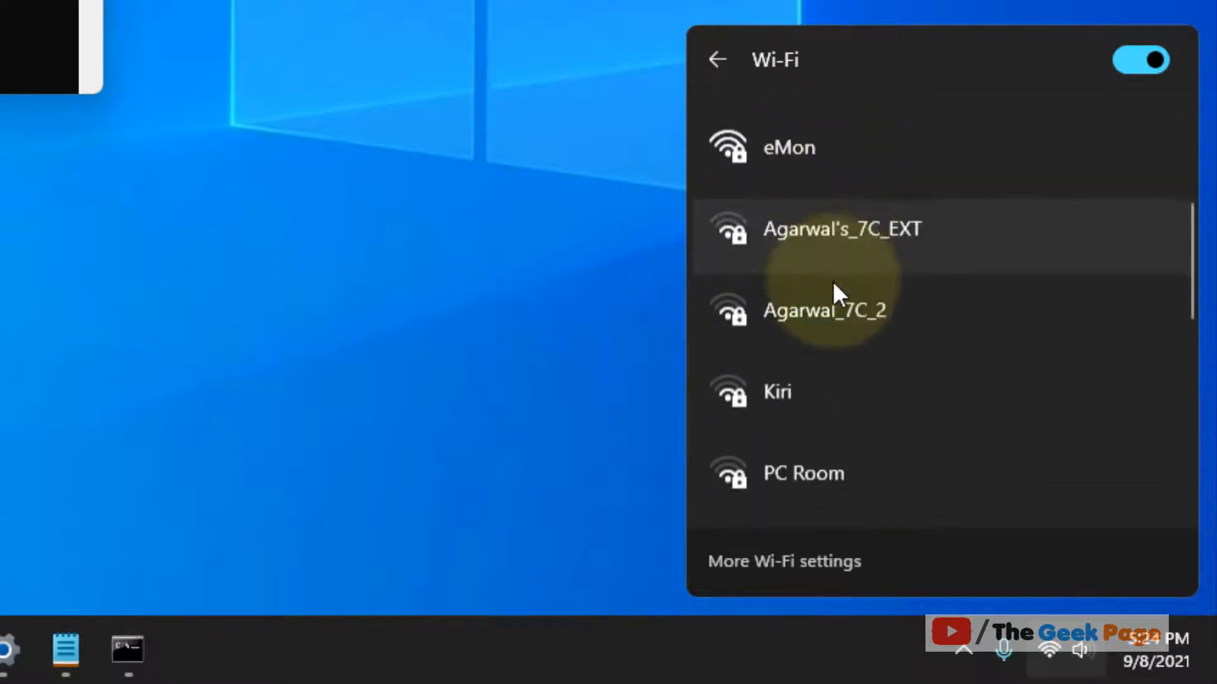
scroll("down", 3)
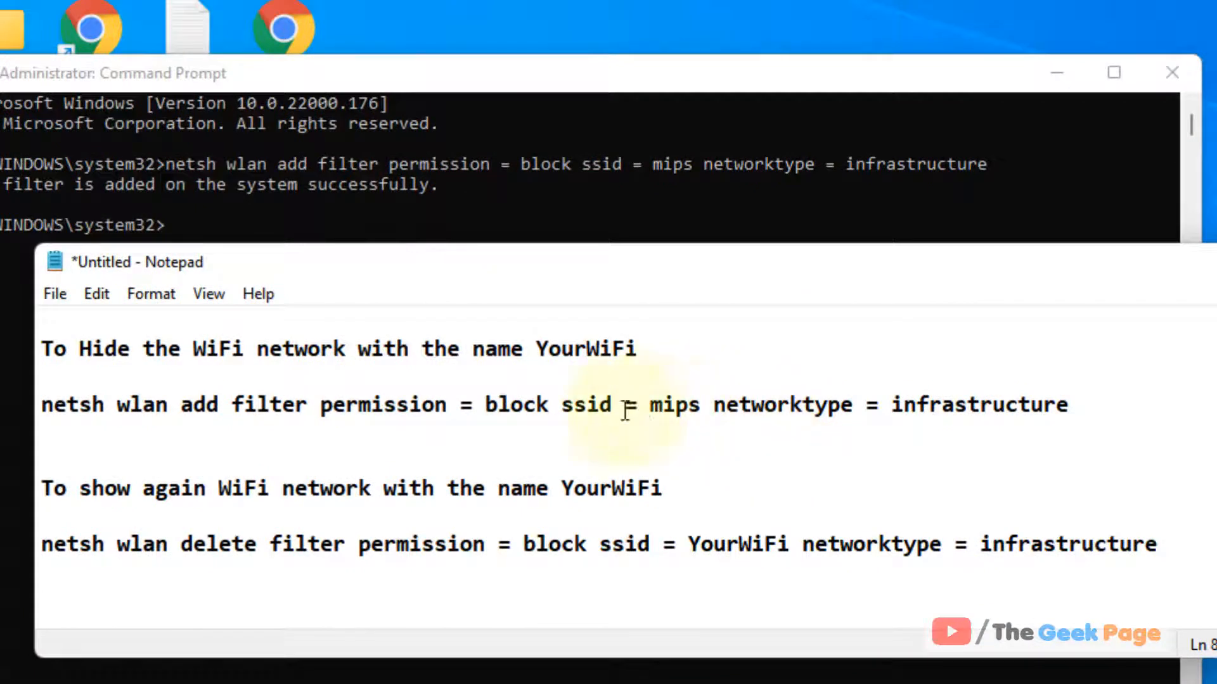
- Replace mips with Bhaskar as the network name in the add filter command
double_click(674, 405)
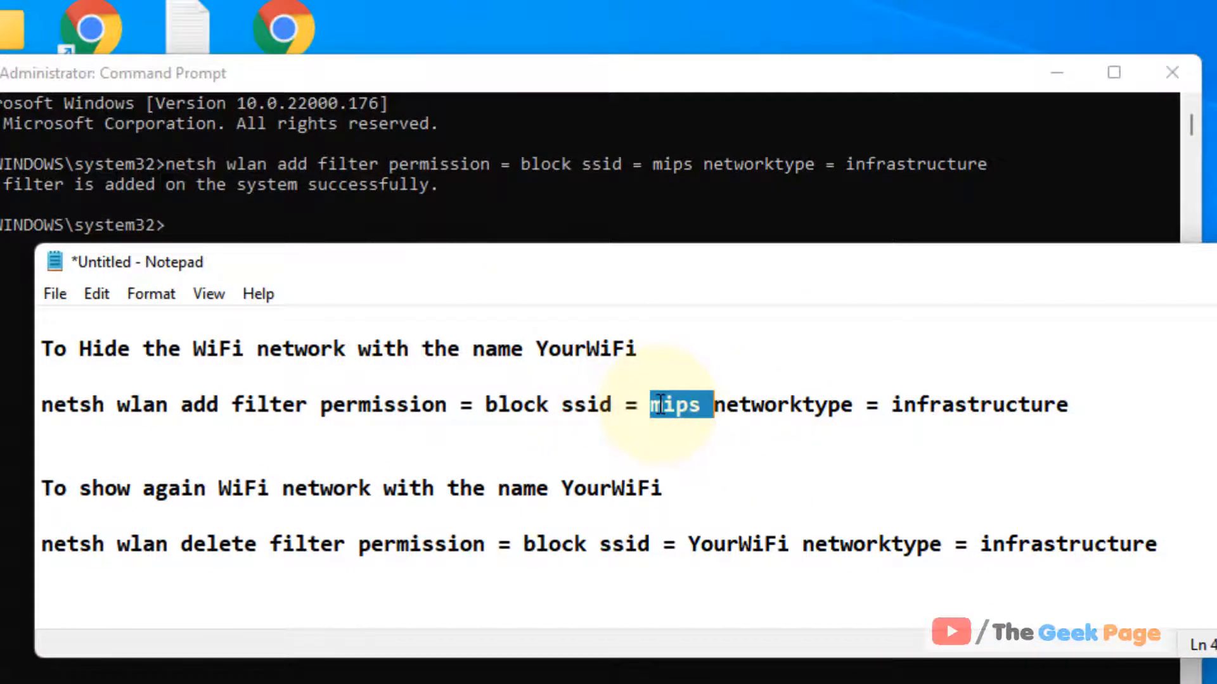
type("b")
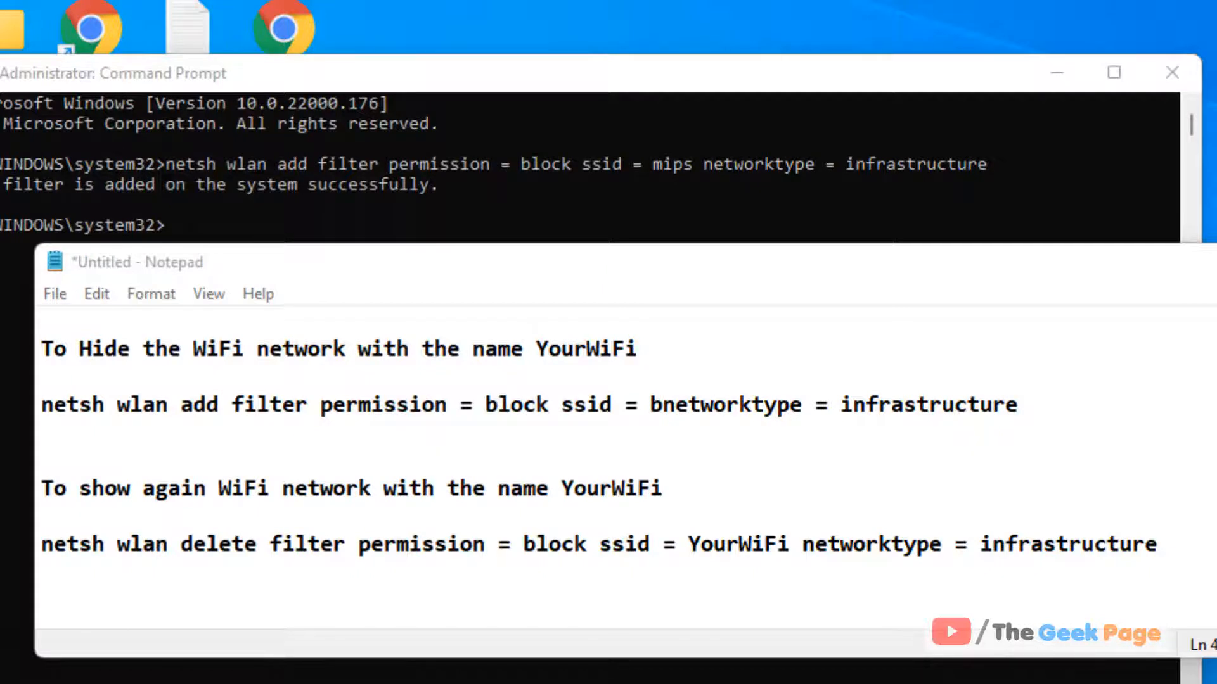
left_click(613, 404)
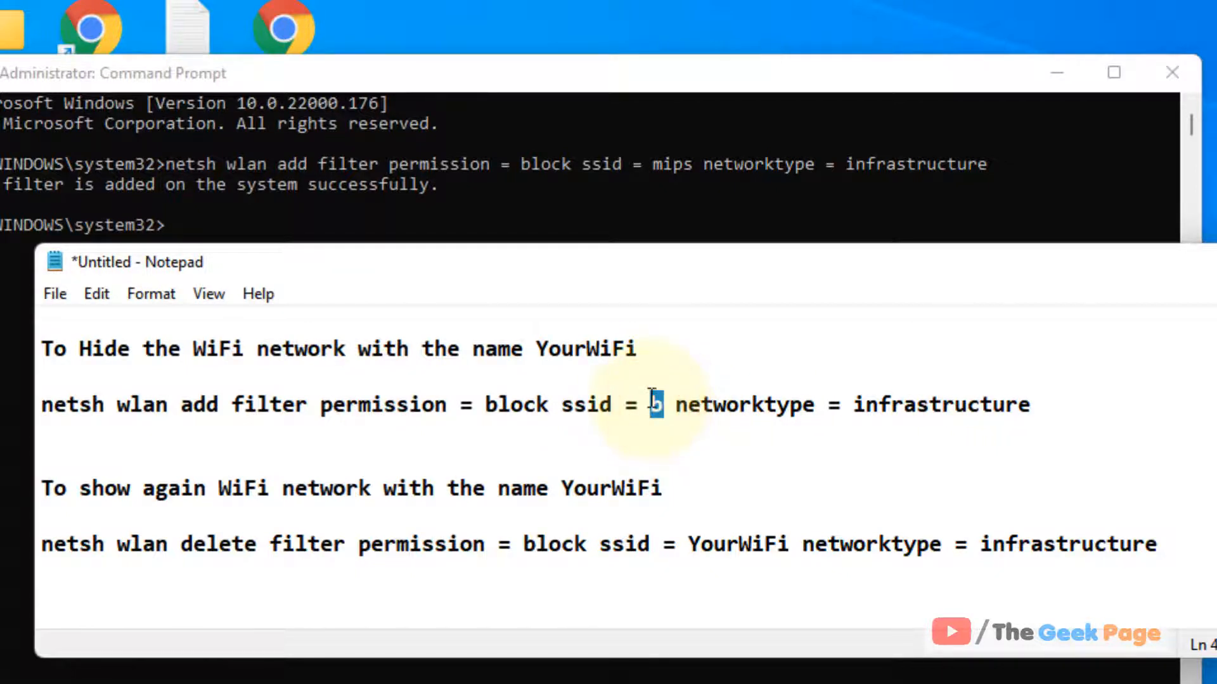
type("haskar")
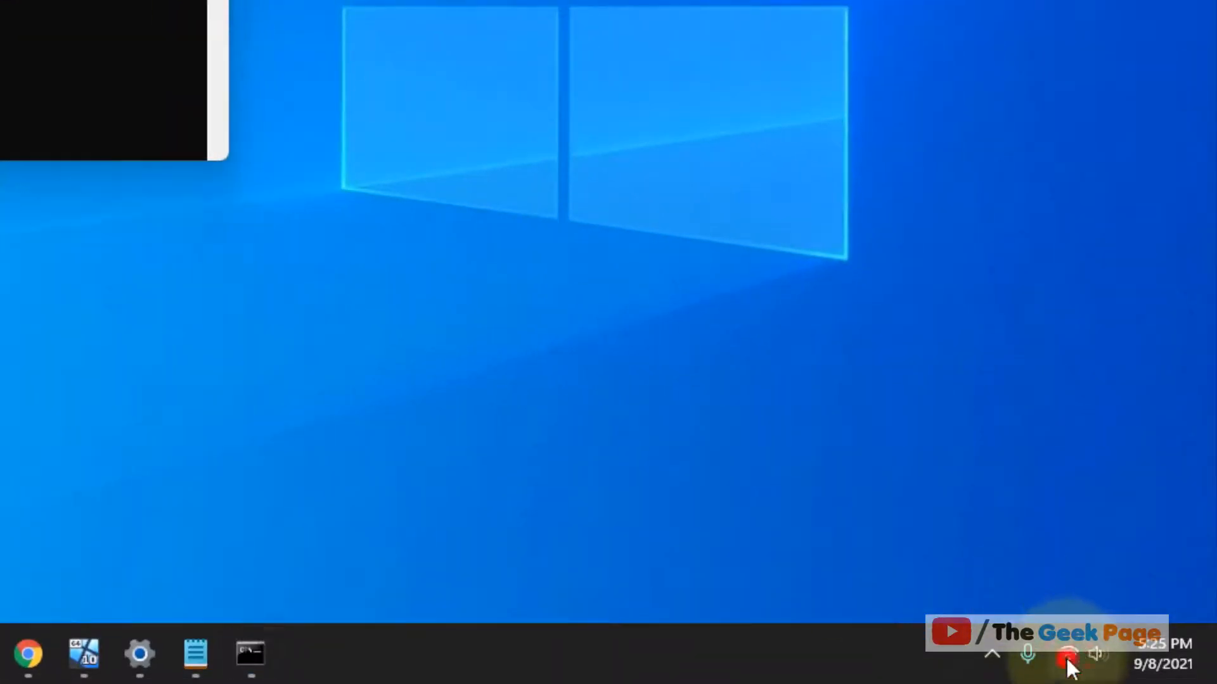
- Show the available Wi-Fi networks from the quick settings panel
left_click(1067, 654)
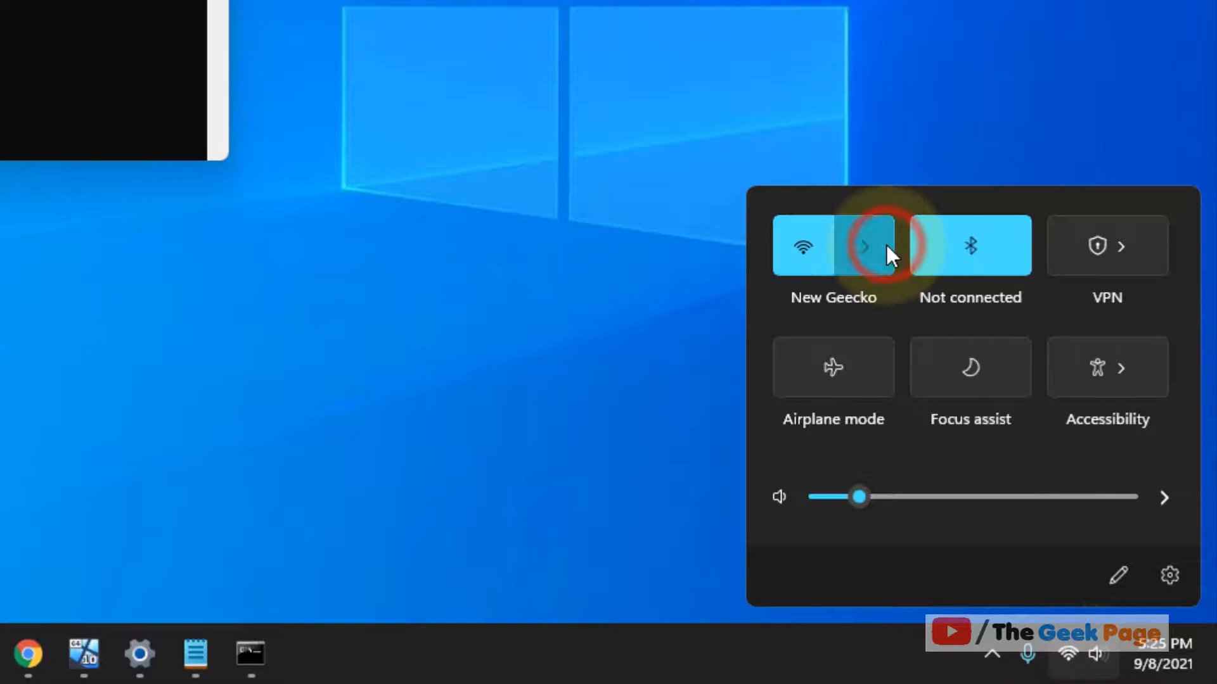
left_click(863, 246)
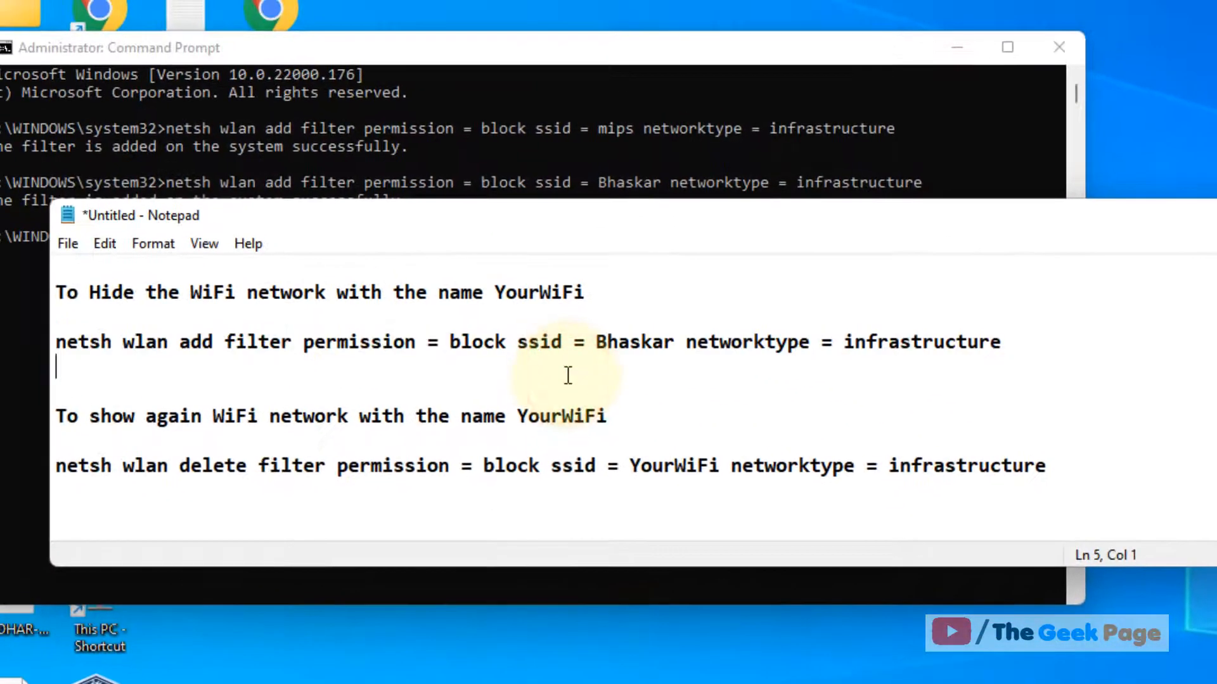
mouse_move(624, 341)
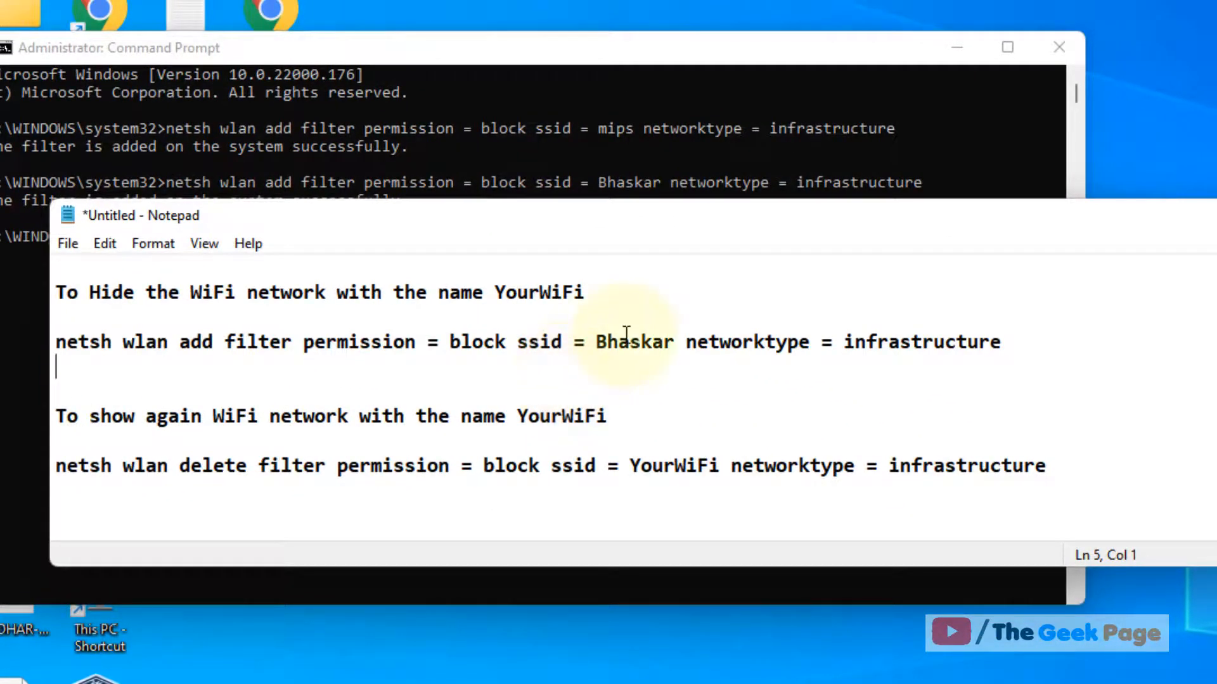
- Replace YourWiFi with Bhaskar in the netsh delete filter command
double_click(673, 465)
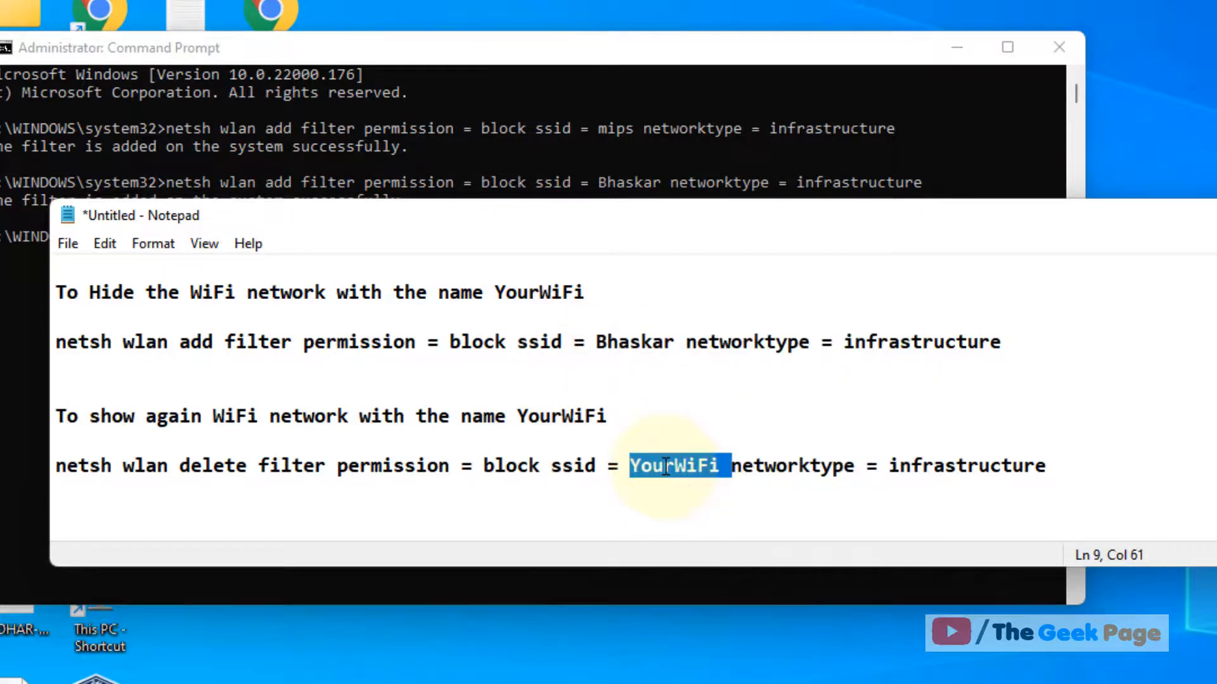
type("Bhaskar")
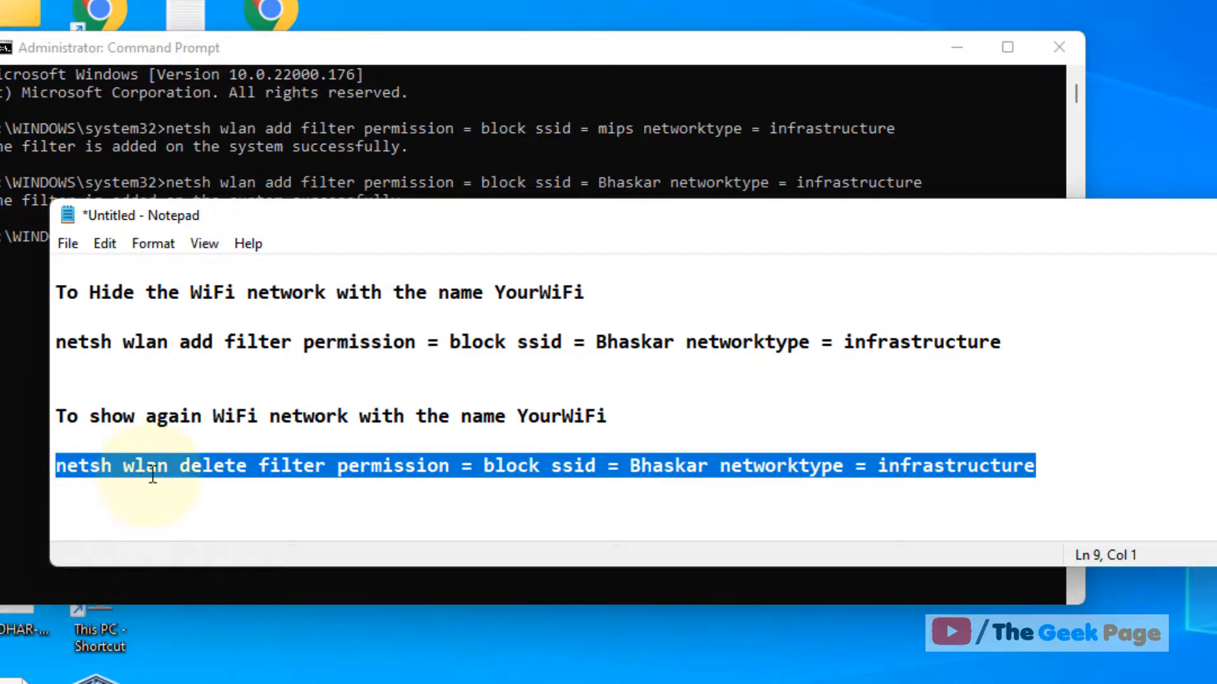
mouse_move(137, 434)
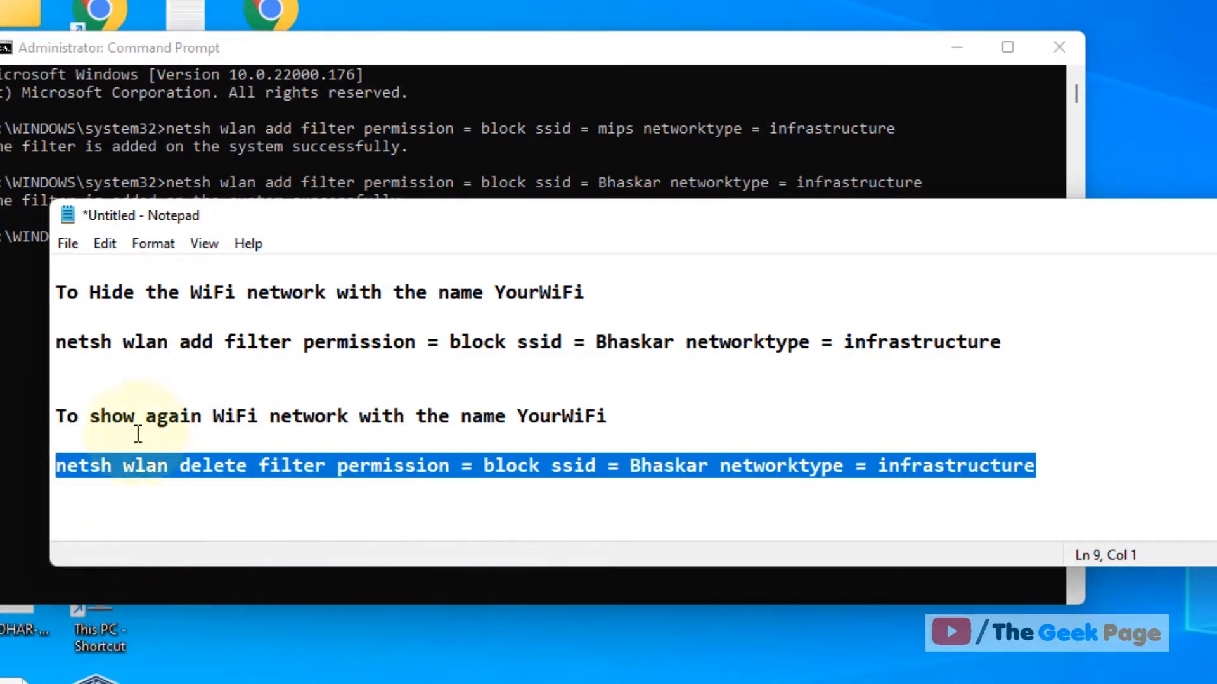